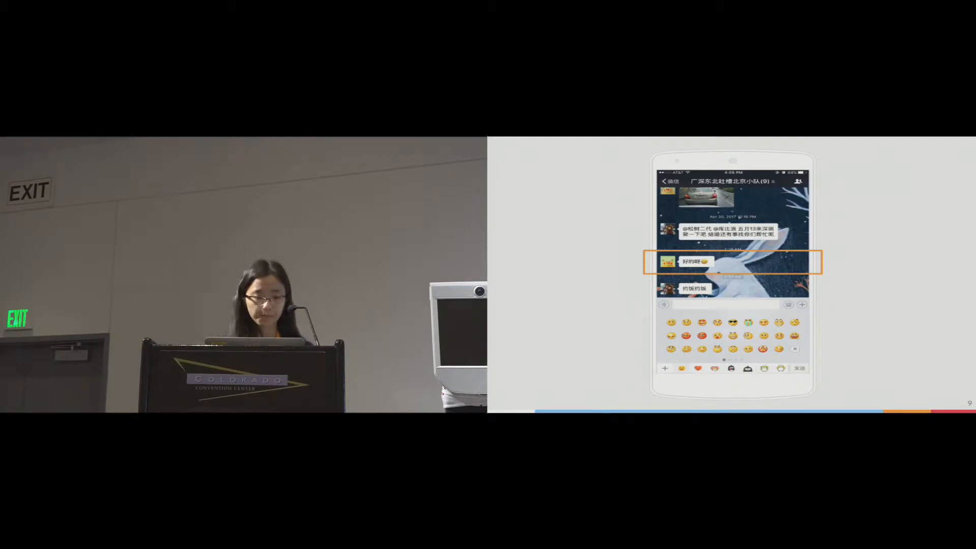
{"action": "key", "text": "Right"}
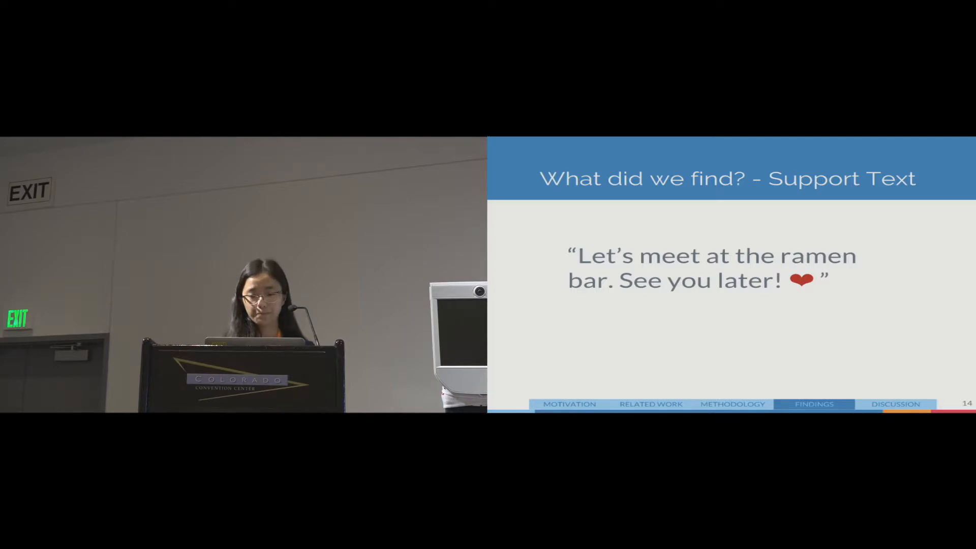
{"action": "key", "text": "Right"}
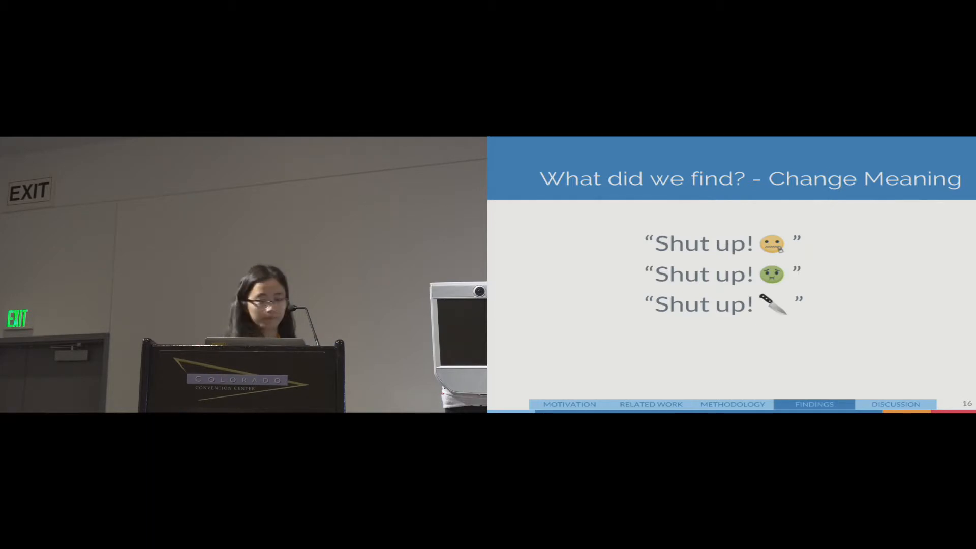
{"action": "key", "text": "right"}
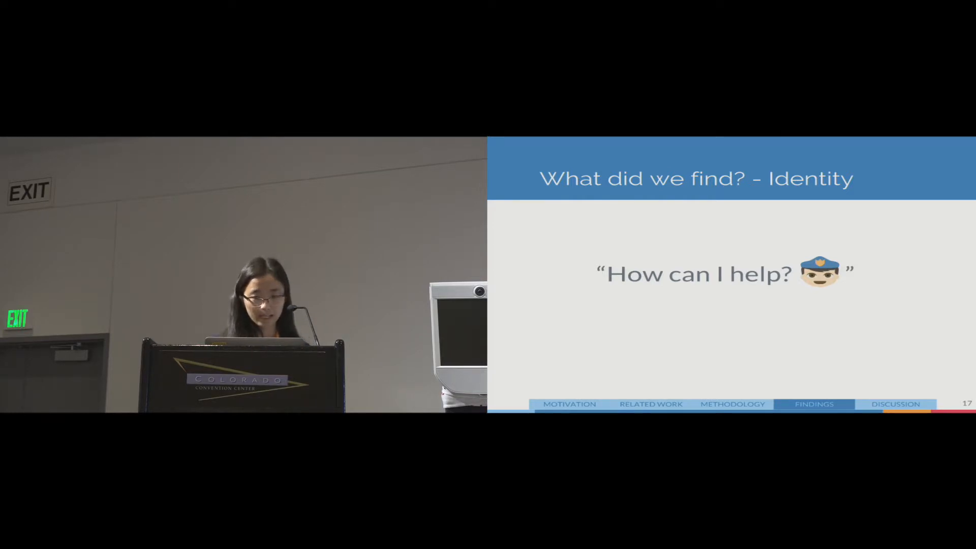
{"action": "key", "text": "Right"}
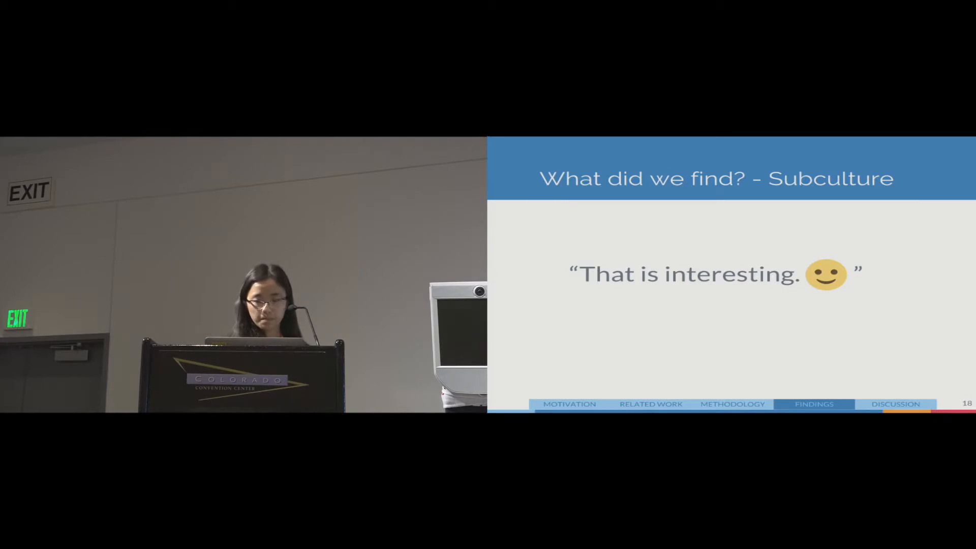
{"action": "key", "text": "right"}
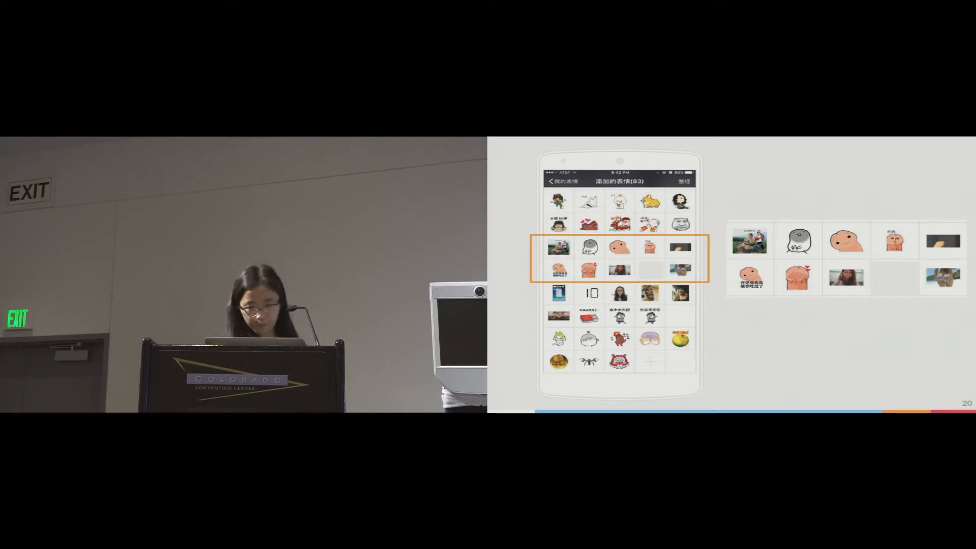
{"action": "key", "text": "Right"}
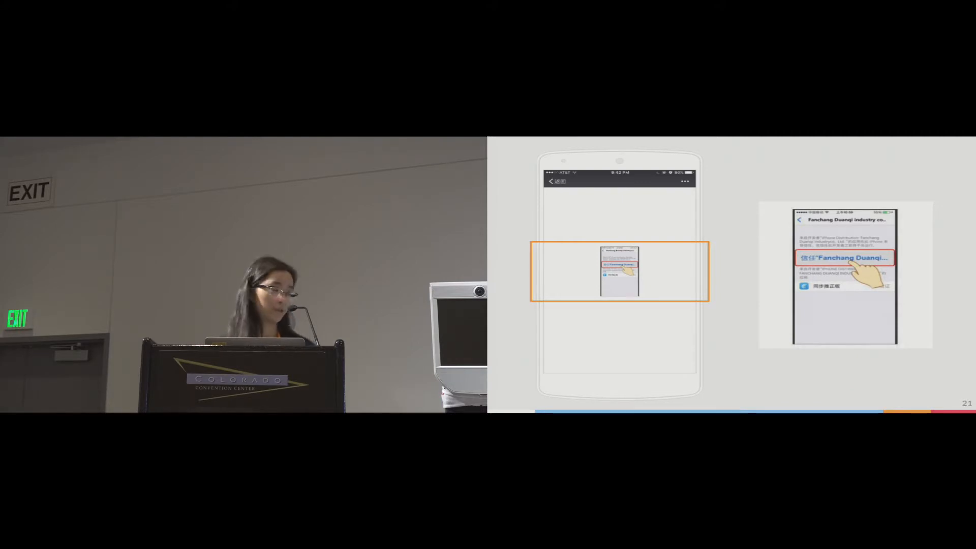
{"action": "key", "text": "right"}
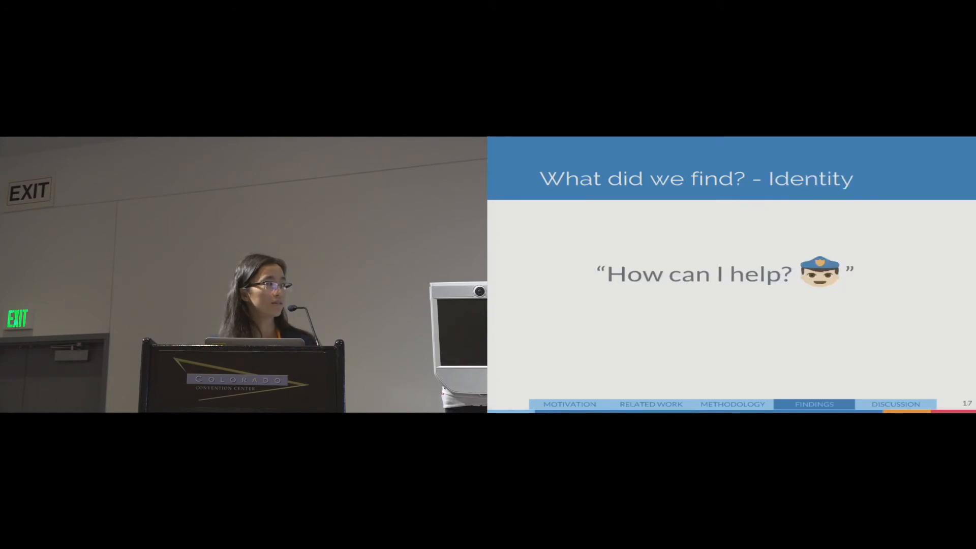
{"action": "key", "text": "right"}
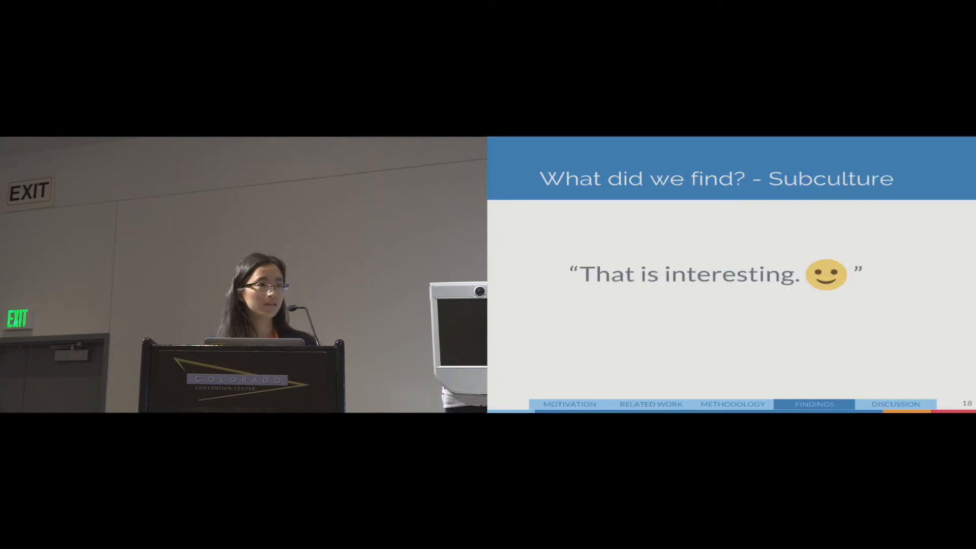